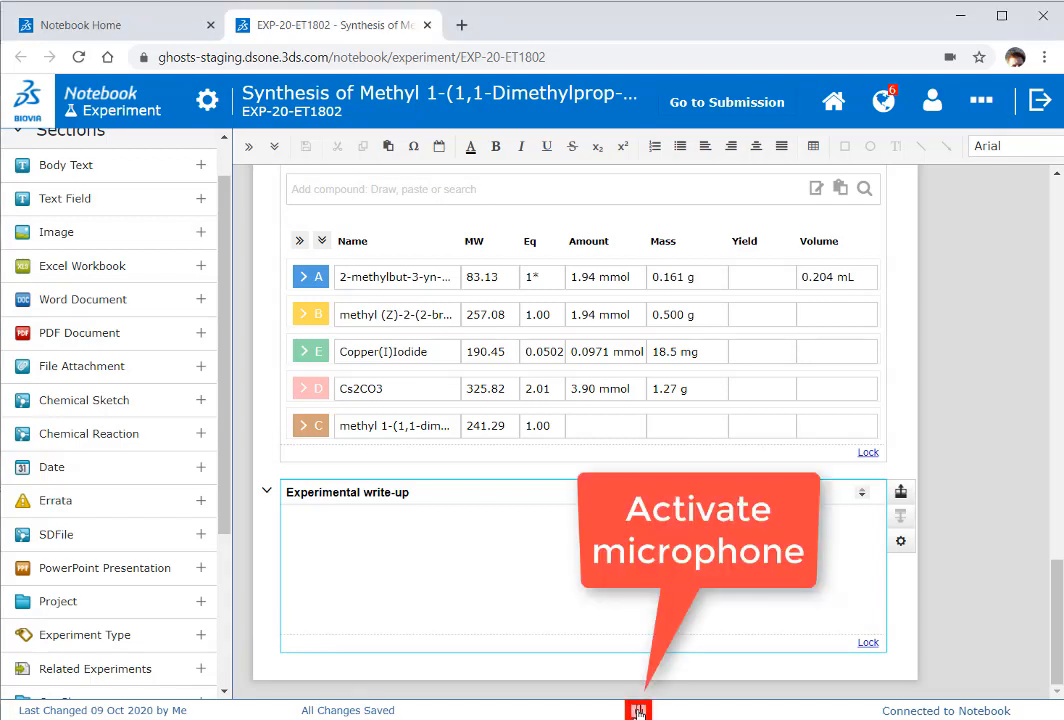
- Turn on voice dictation with the status-bar microphone for the empty Experimental write-up
{"action": "left_click", "coordinate": [638, 710]}
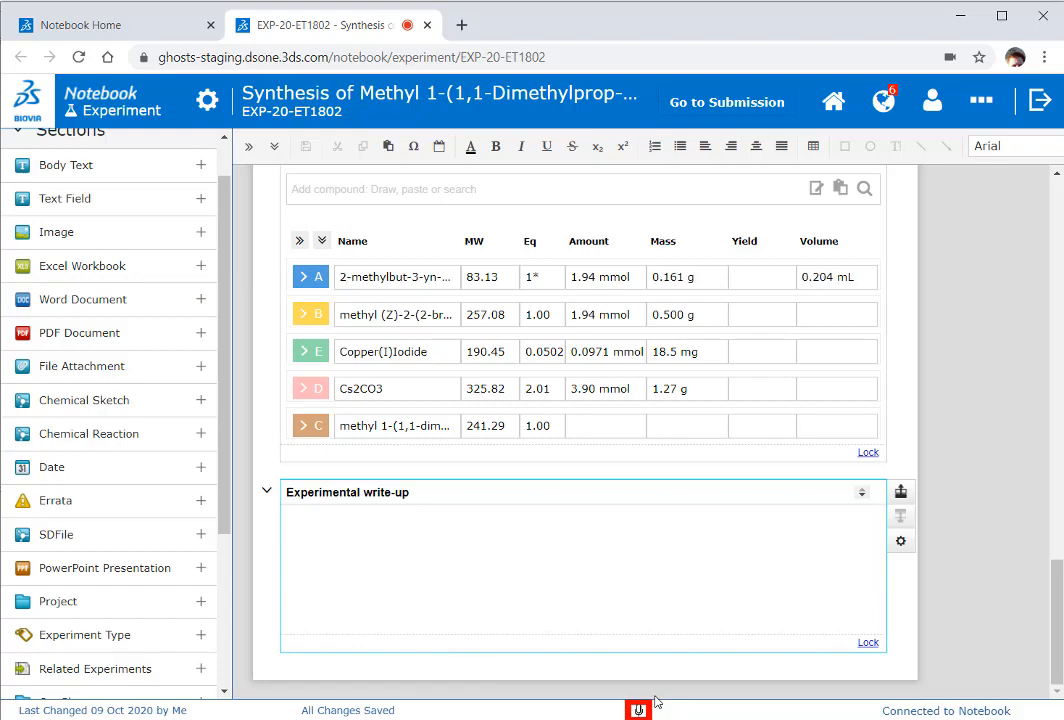
{"action": "left_click", "coordinate": [638, 710]}
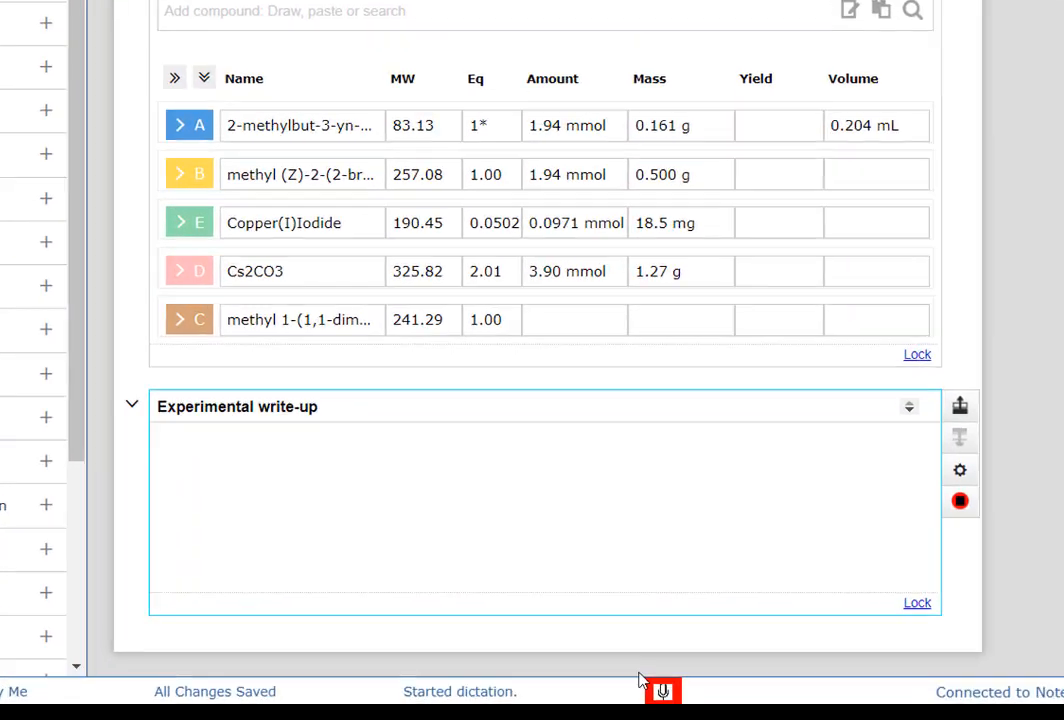
- Dictate: added in one step in 15 ml methanol, refluxed 3 hours, solvent removed in vacuo
{"action": "scroll", "scroll_direction": "down", "scroll_amount": 3}
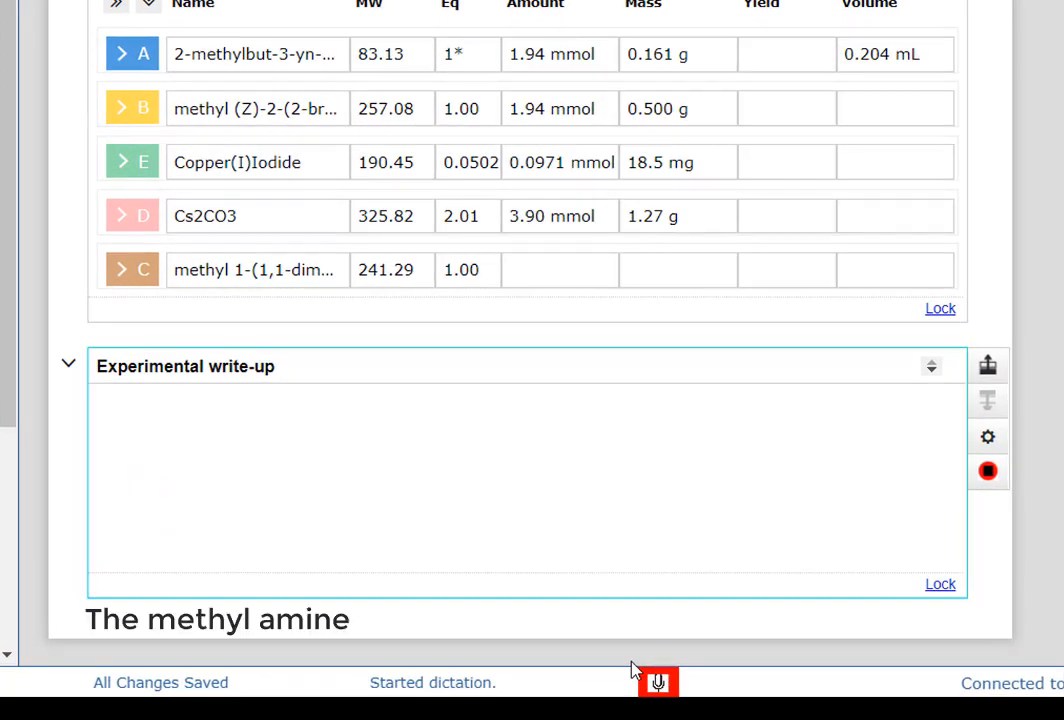
{"action": "type", "text": "was added in one step"}
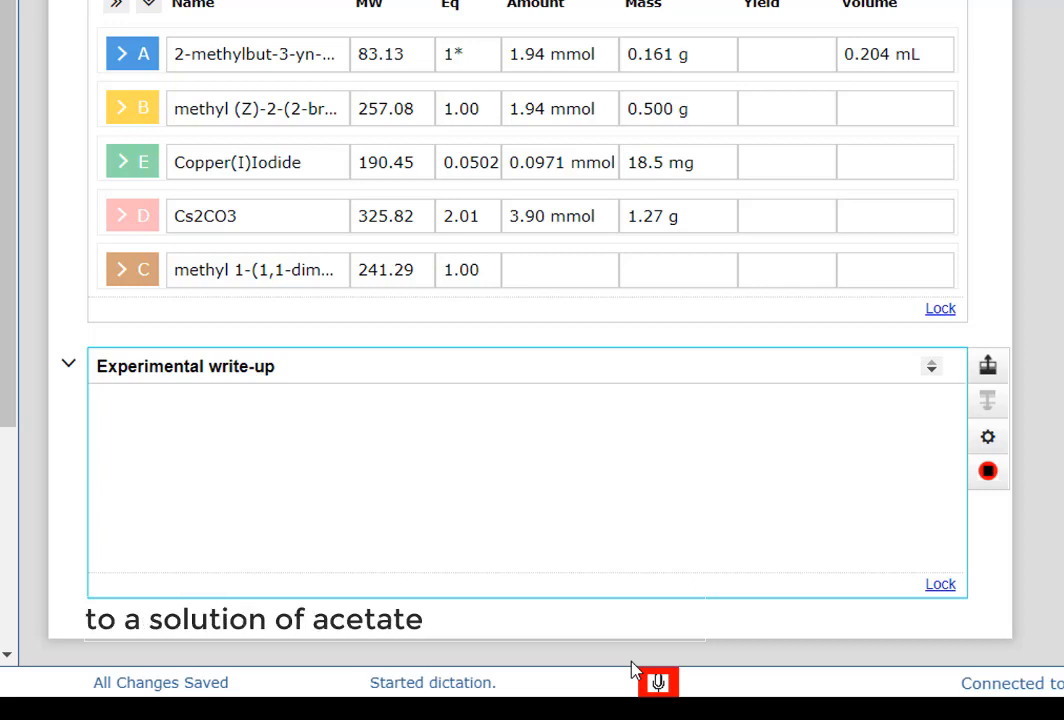
{"action": "type", "text": "in 15 ml methanol"}
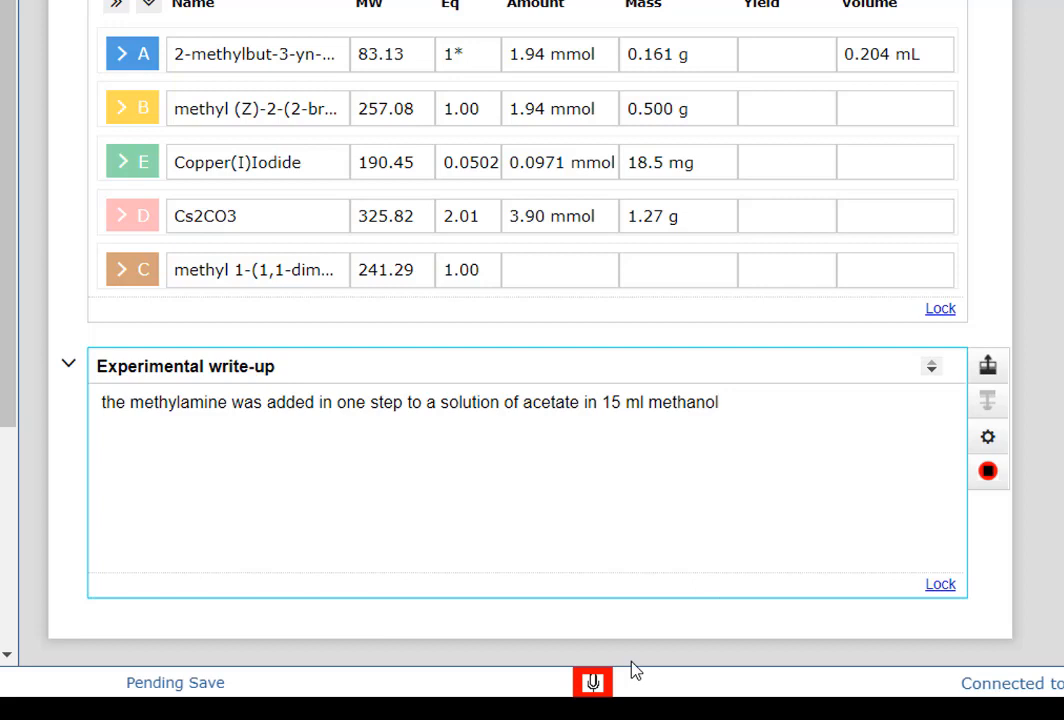
{"action": "type", "text": "and reflux for 3 hours"}
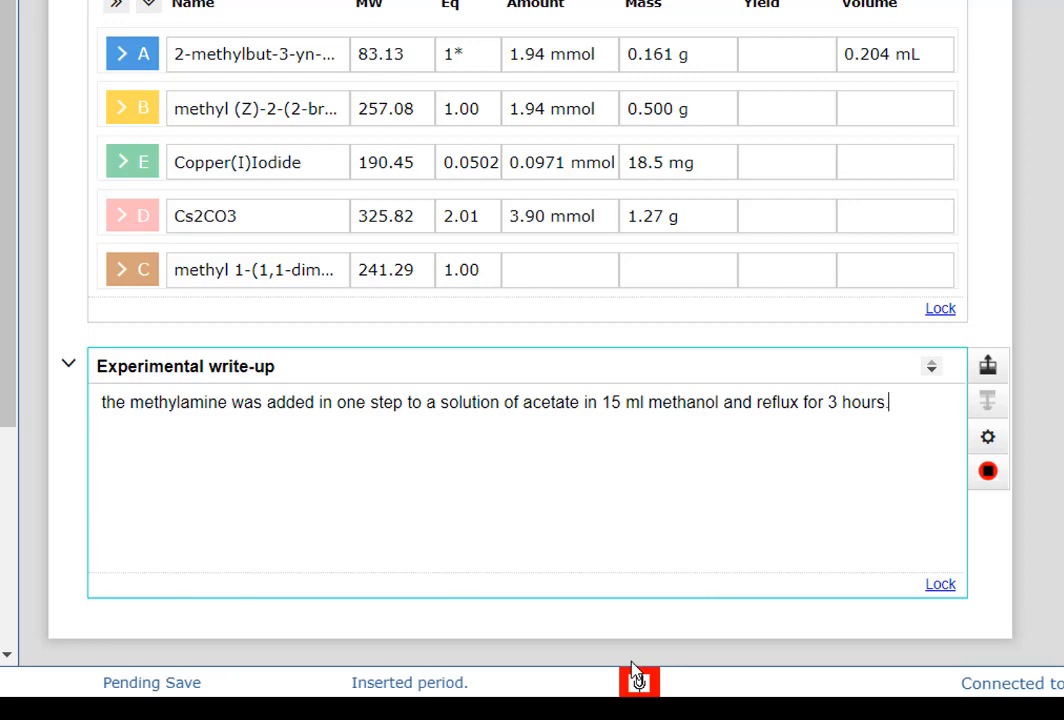
{"action": "type", "text": "The solvent was removed in vacuo."}
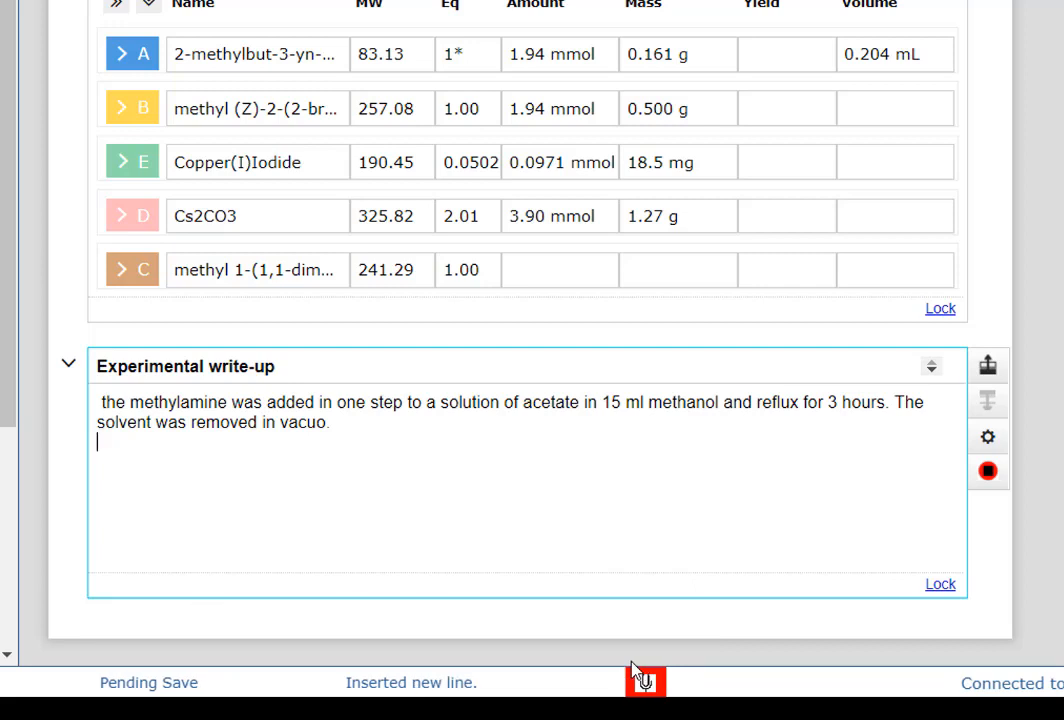
- Dictate 'The residue was dissolved in 8 ml dmf' and '1.27 1G 3.99 mmol caesium carbonate'
{"action": "type", "text": "The residue was dissolved in 8 ml dmf."}
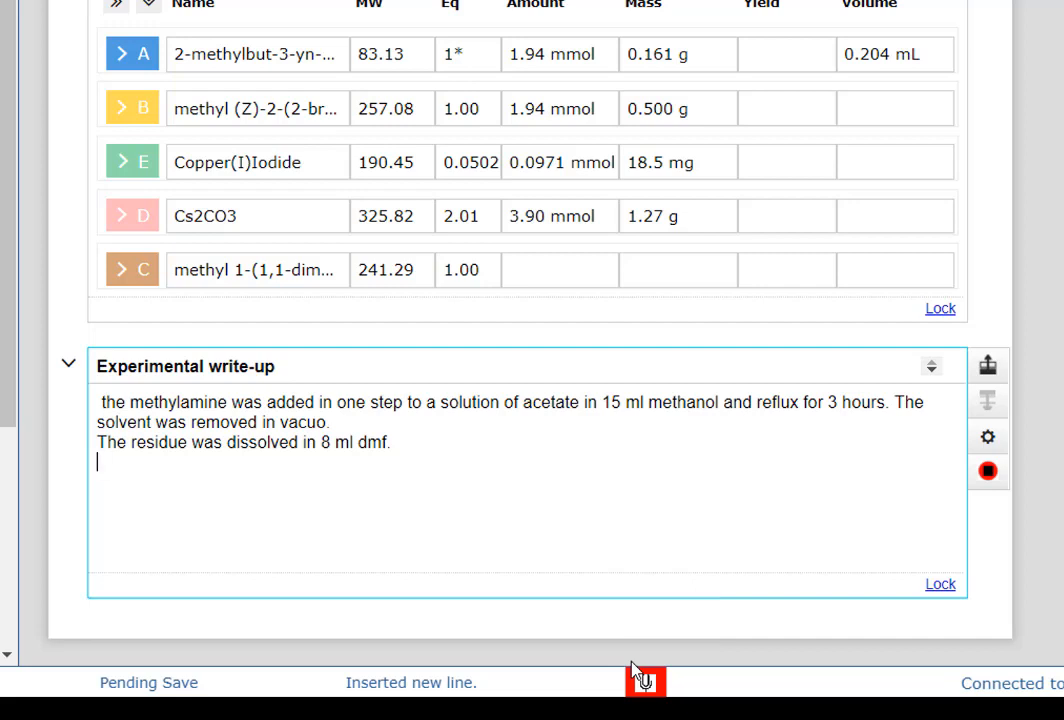
{"action": "type", "text": "1.27 1G 3.99 mmol caesium carbonate and 18.5 milligram 0.1 mmol copper iodide were added to the solution."}
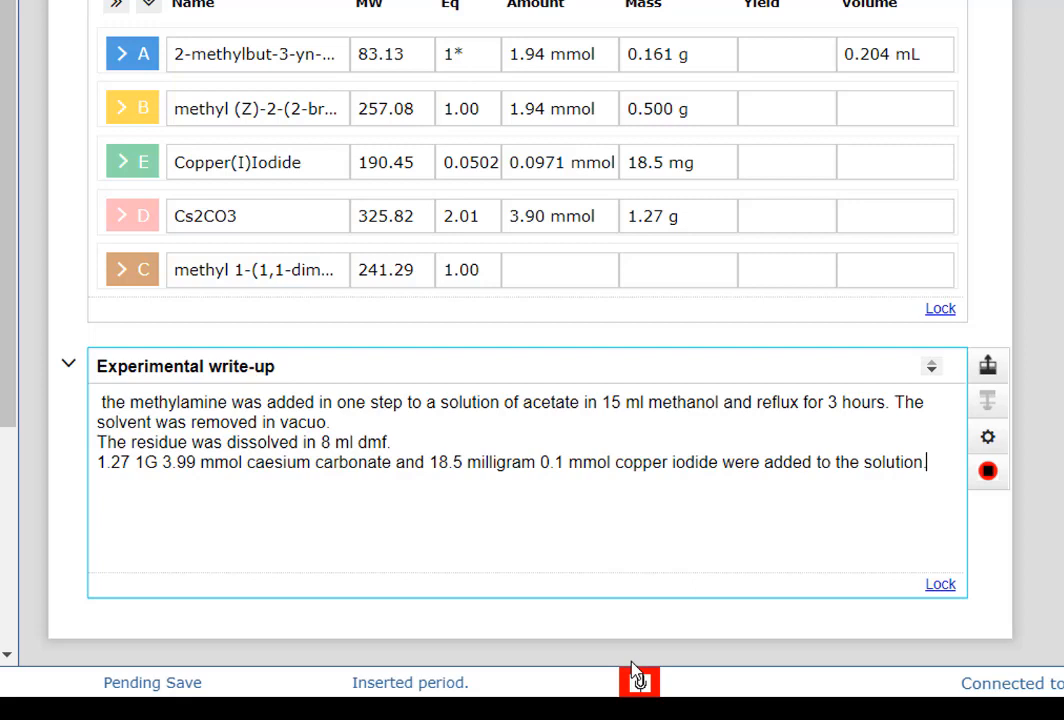
- On a new line, dictate: residue dissolved in 20 ml ethyl acetate, washed with 10 ml water and 2% HCl
{"action": "key", "text": "enter"}
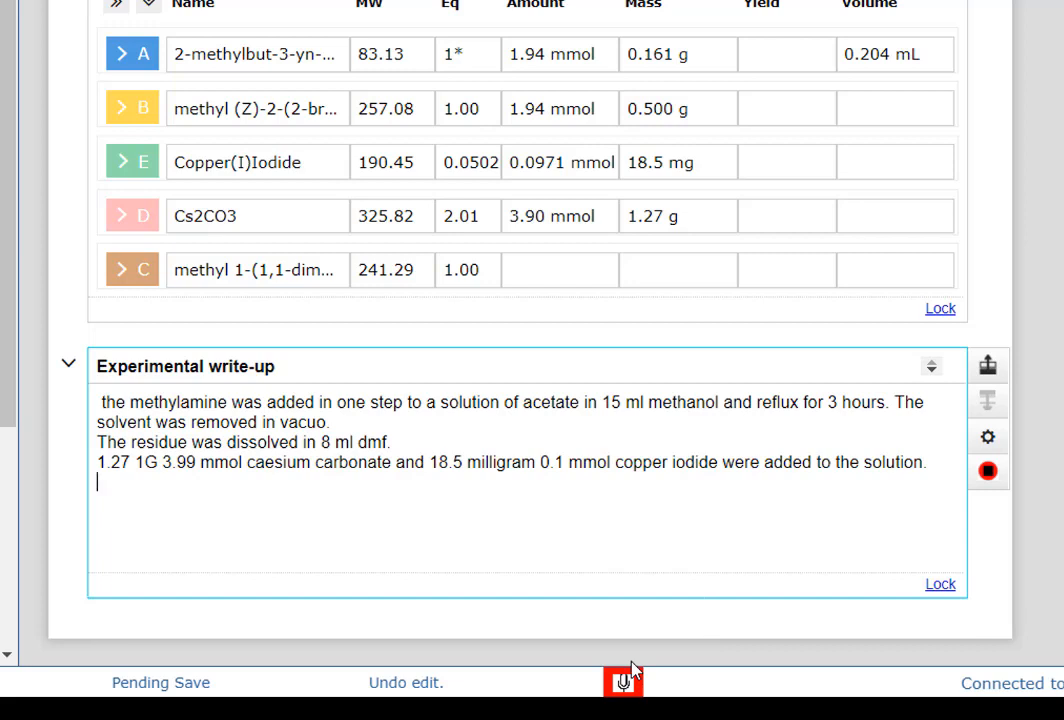
{"action": "type", "text": "the residue was dissolved in 20 ml of ethyl acetate,"}
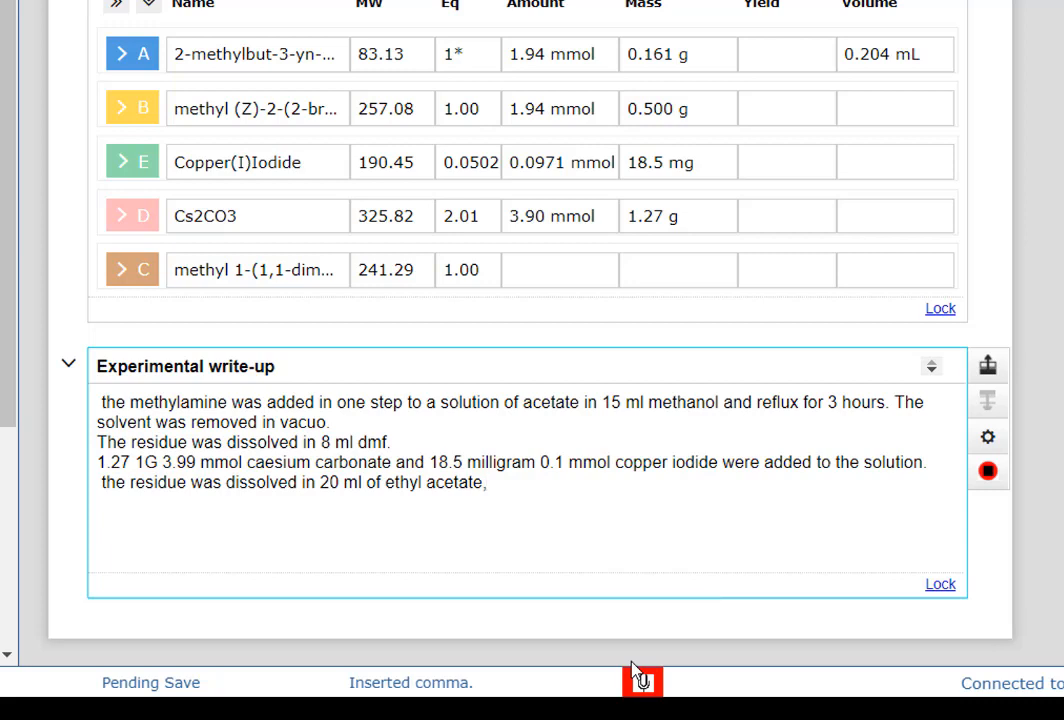
{"action": "type", "text": "washed with 10 ml water"}
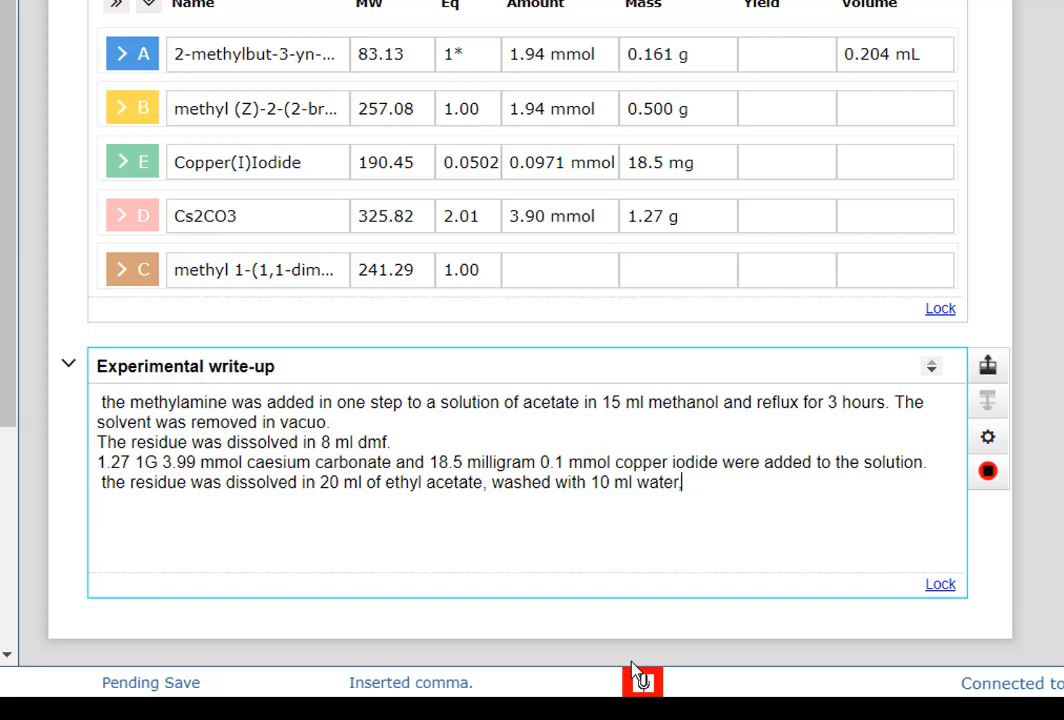
{"action": "type", "text": ", 10 ml 2% HCL solution"}
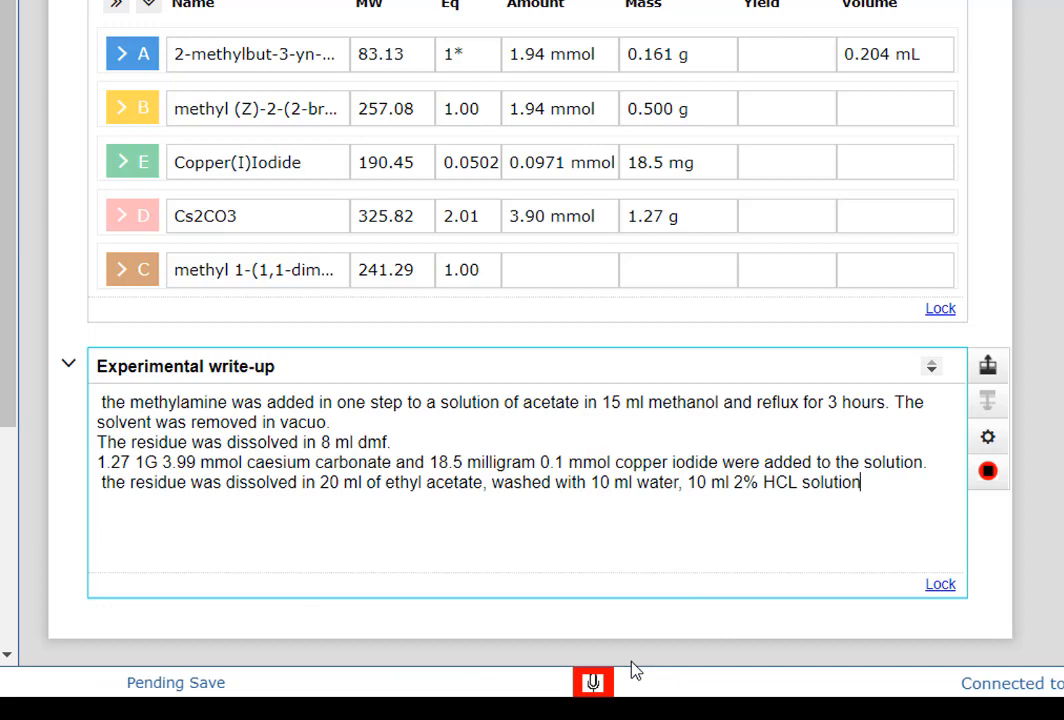